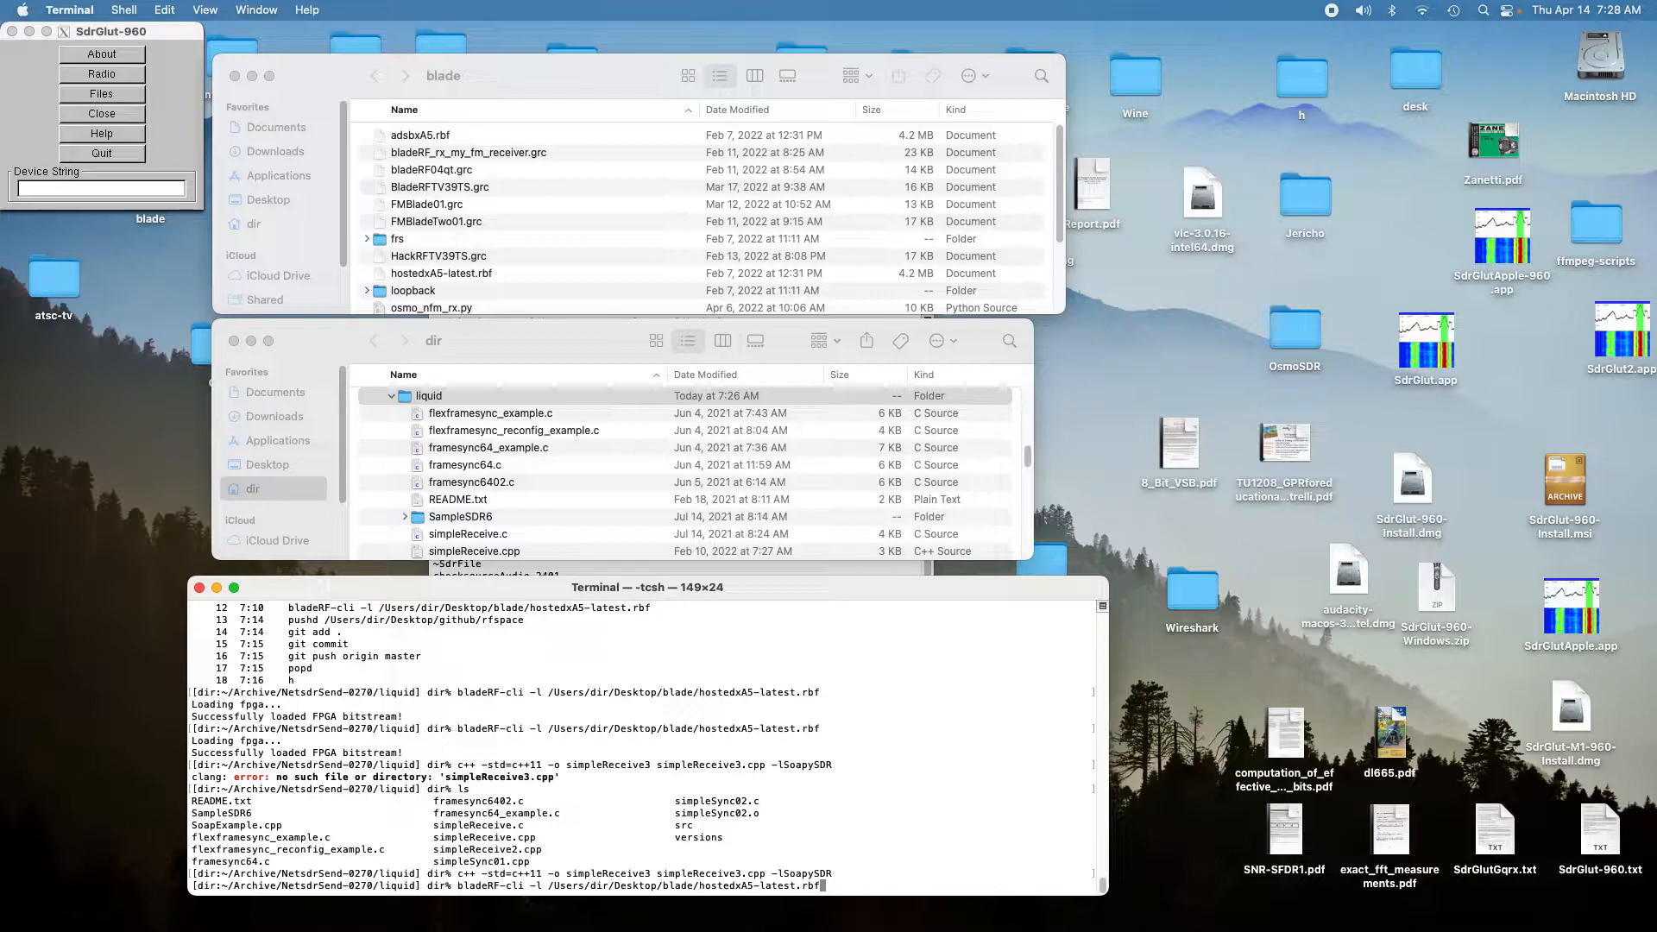
# Load the hostedxA5-latest.rbf bitstream onto the bladeRF and run simpleReceive3 to record IQ samples.
pyautogui.press('Return')
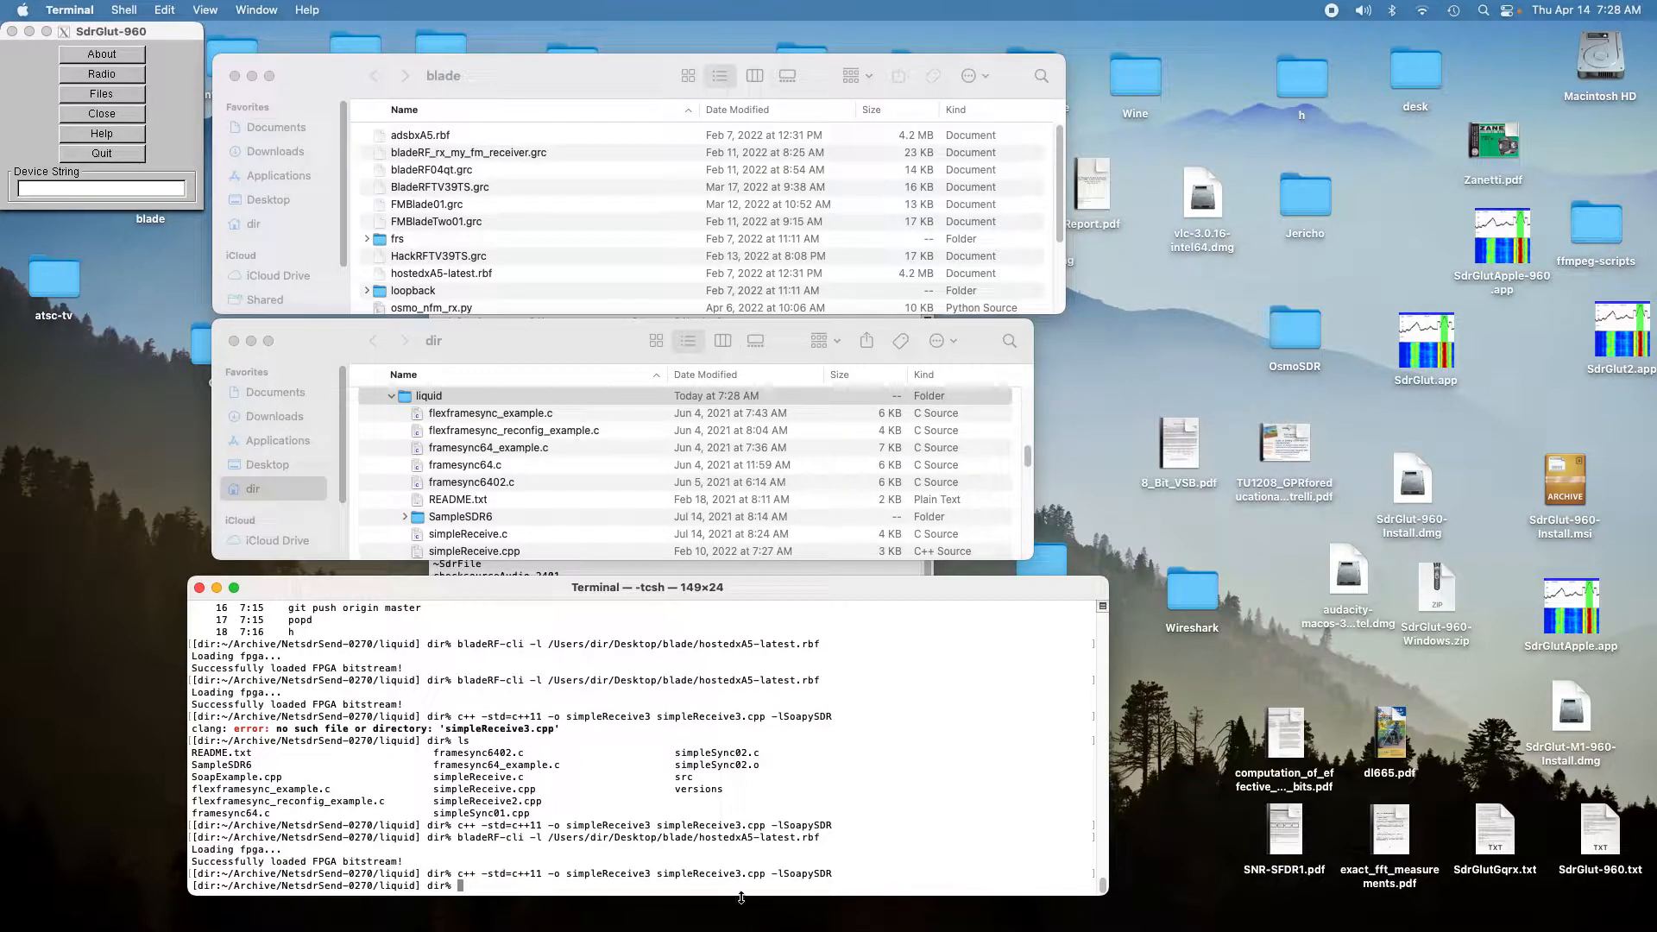
pyautogui.write('simpleReceive3')
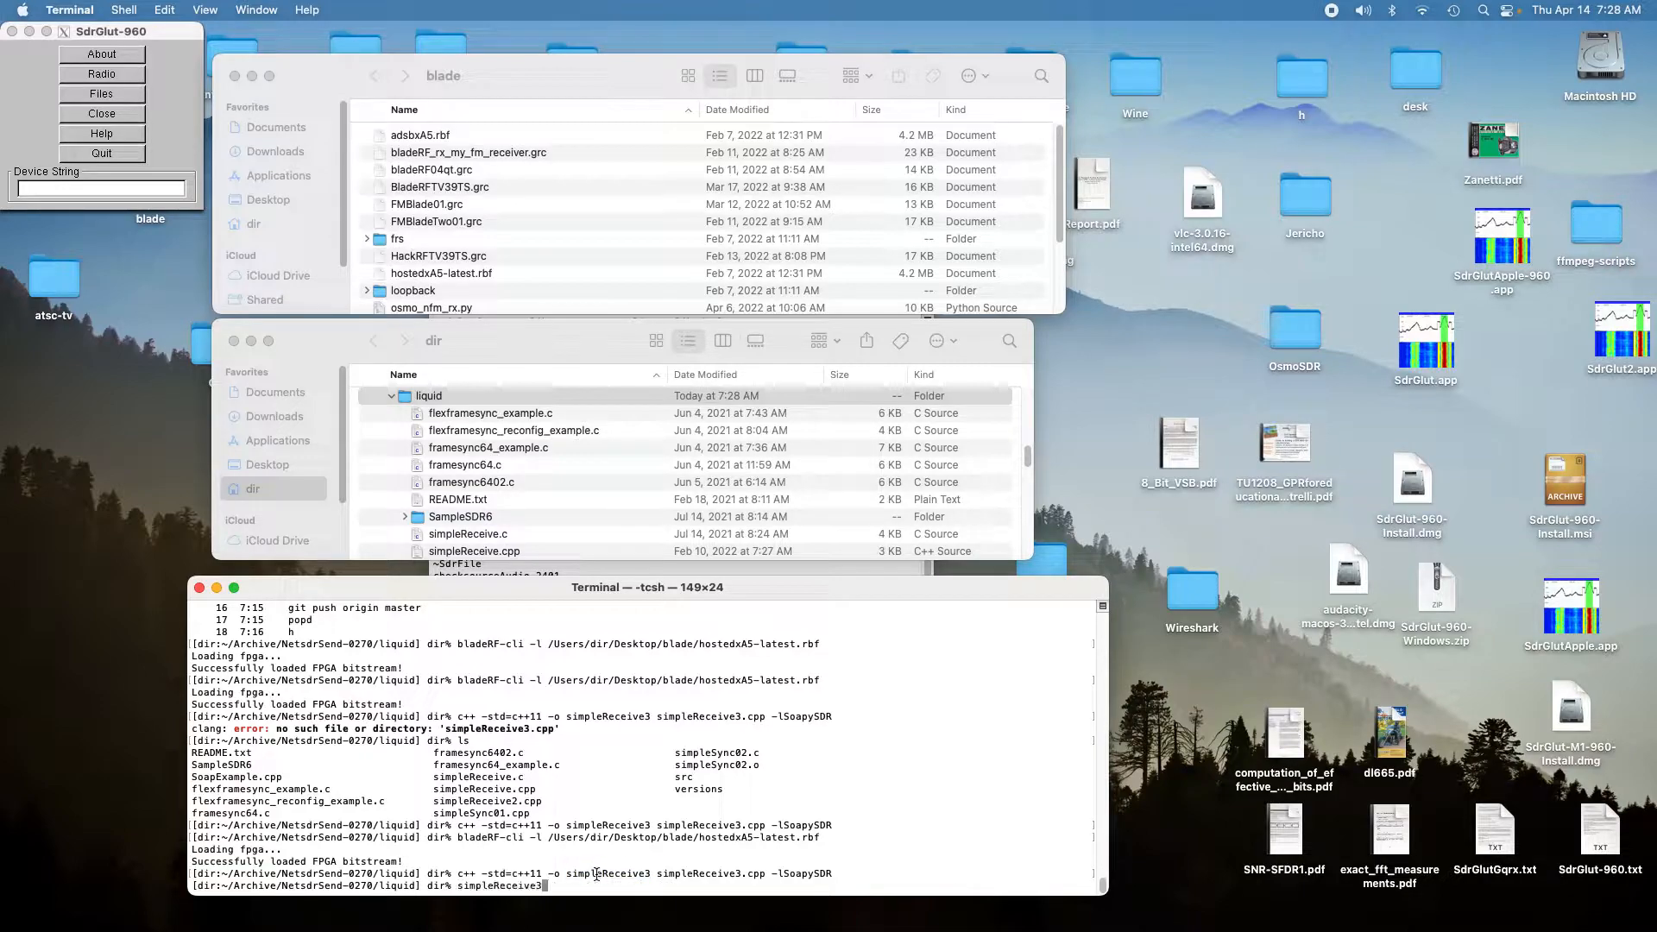
pyautogui.press('Return')
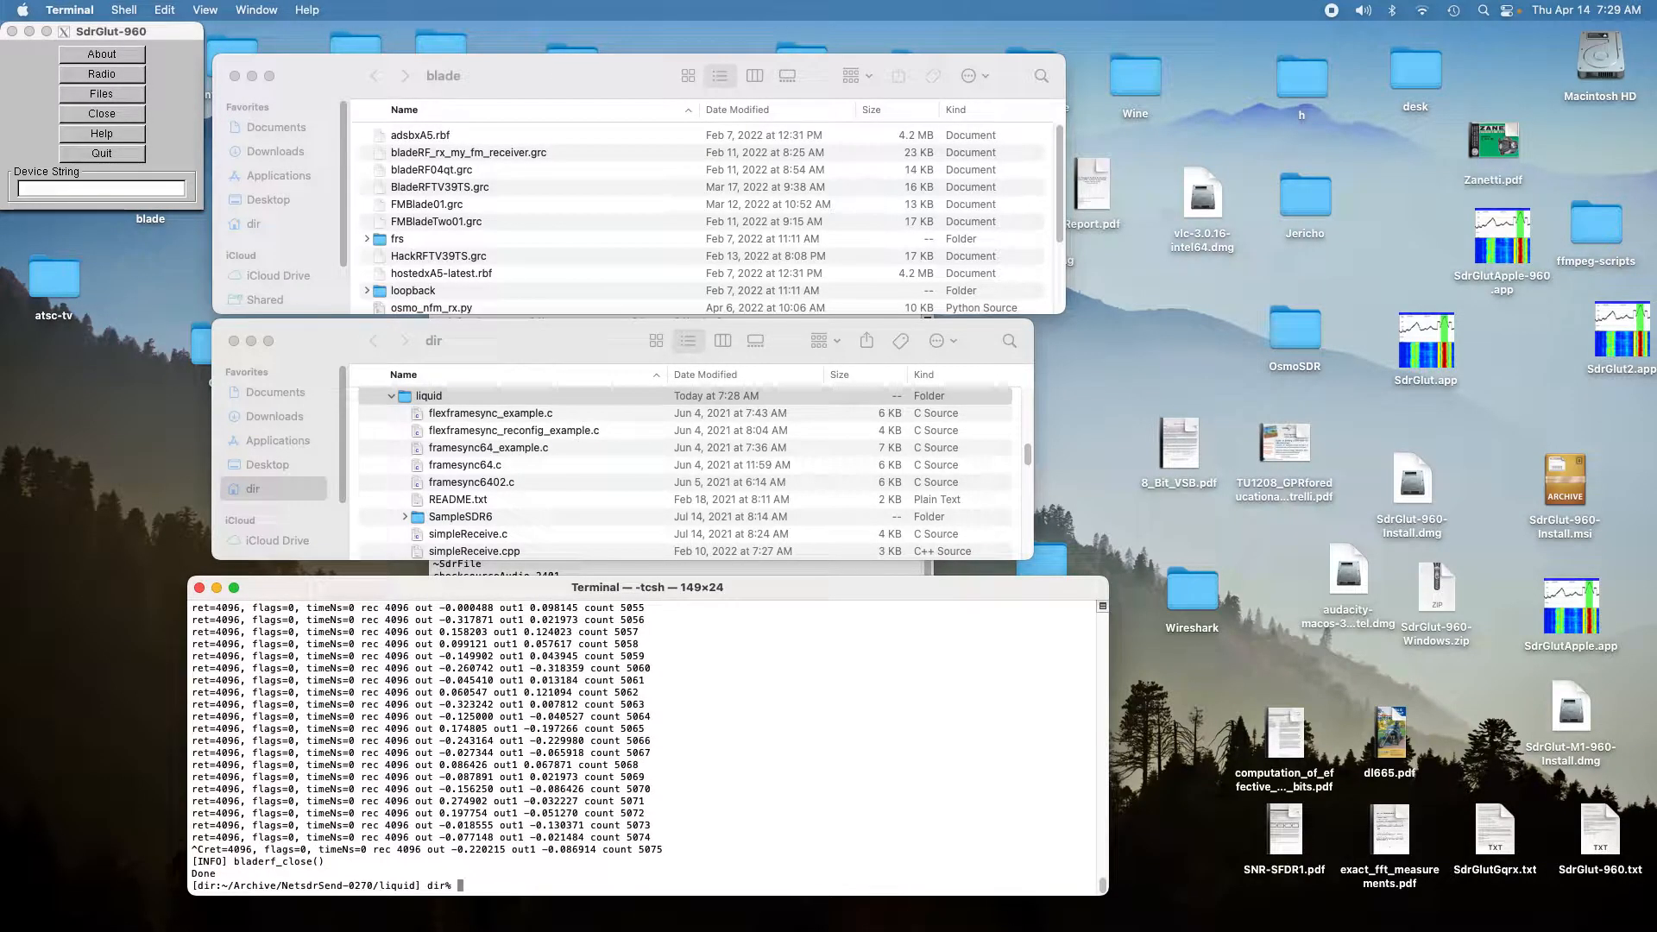
# Move test1 and test2_IQ_163000000_2000000_fc.raw from the dir folder onto the desktop.
pyautogui.click(428, 395)
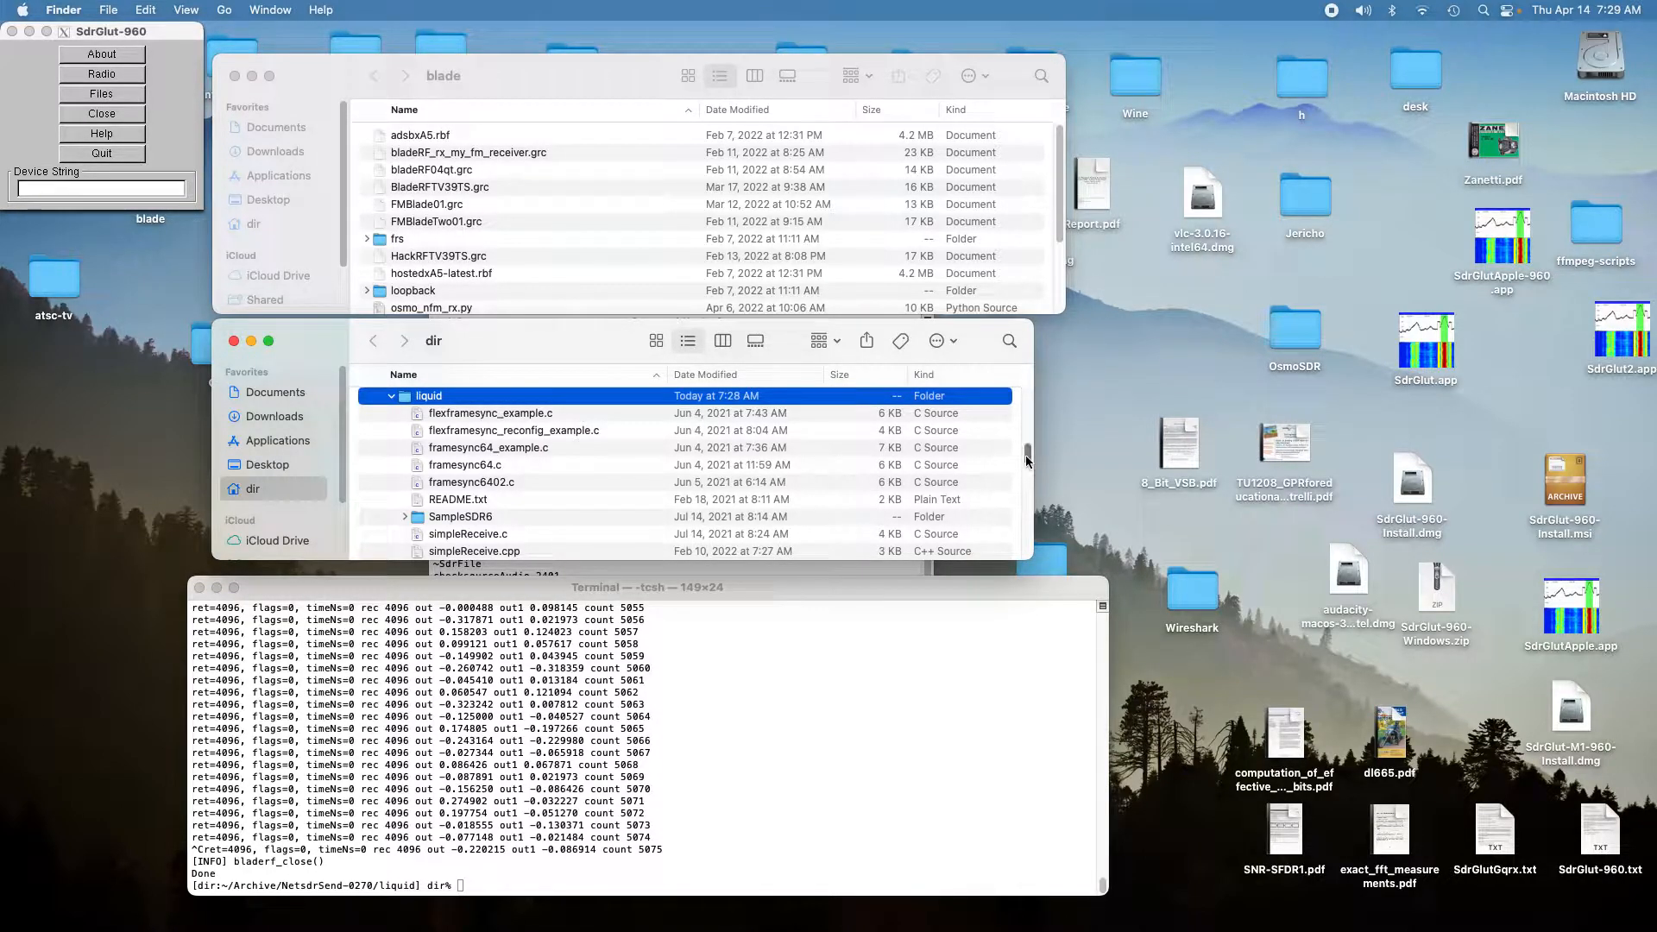
pyautogui.scroll(-3)
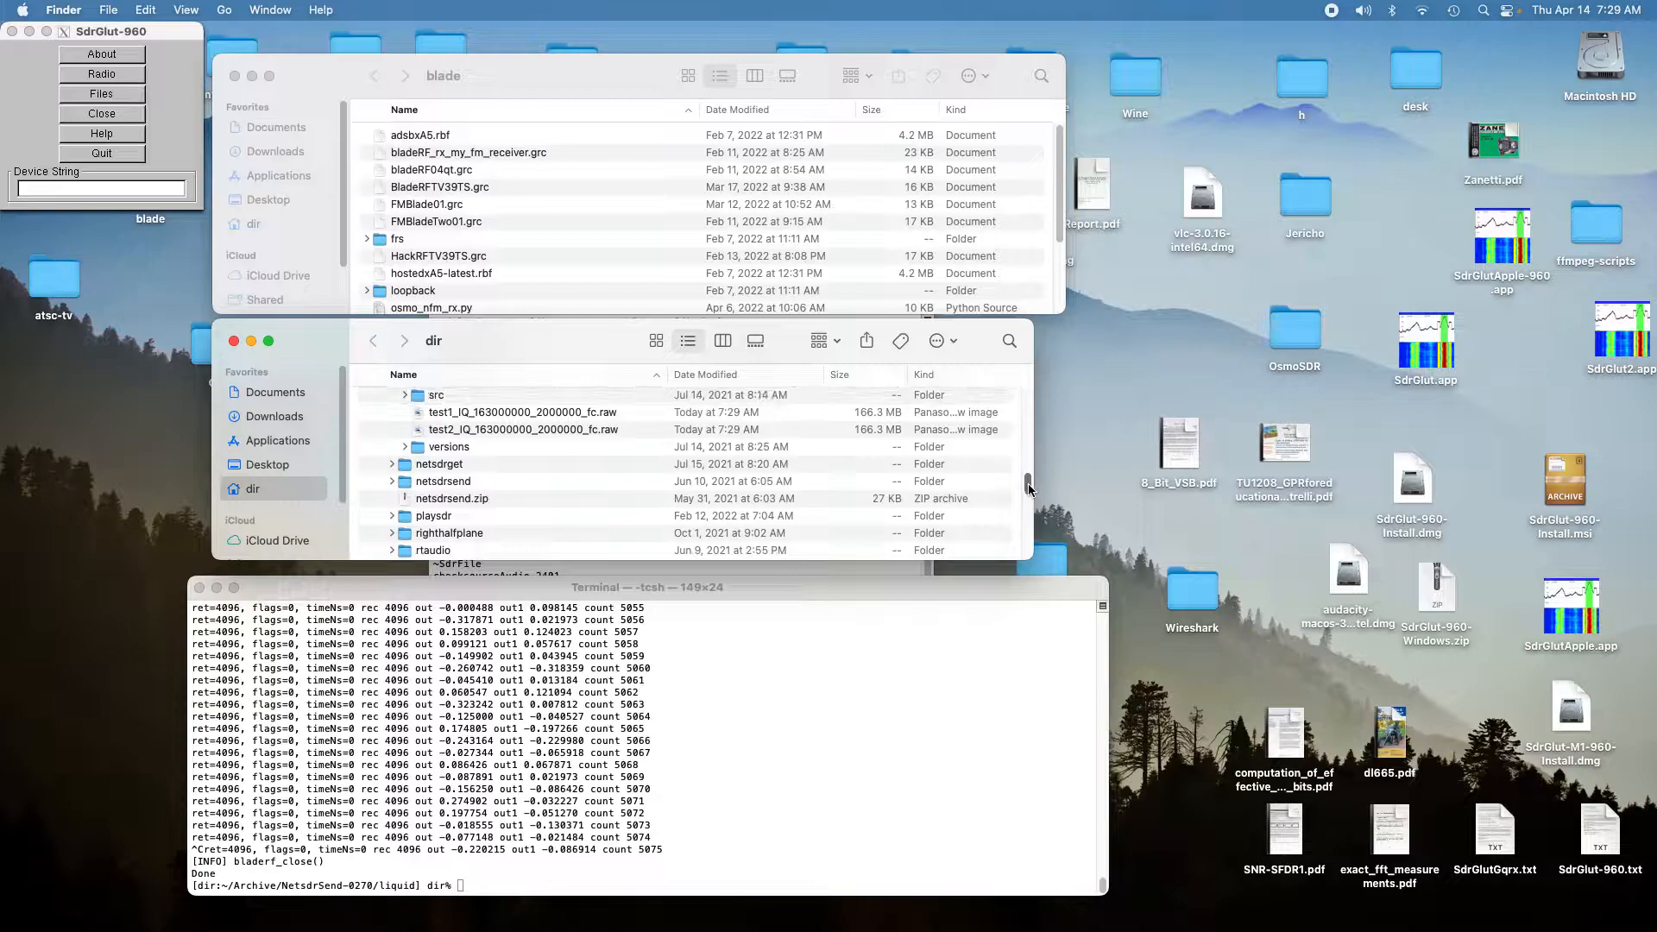
pyautogui.scroll(3)
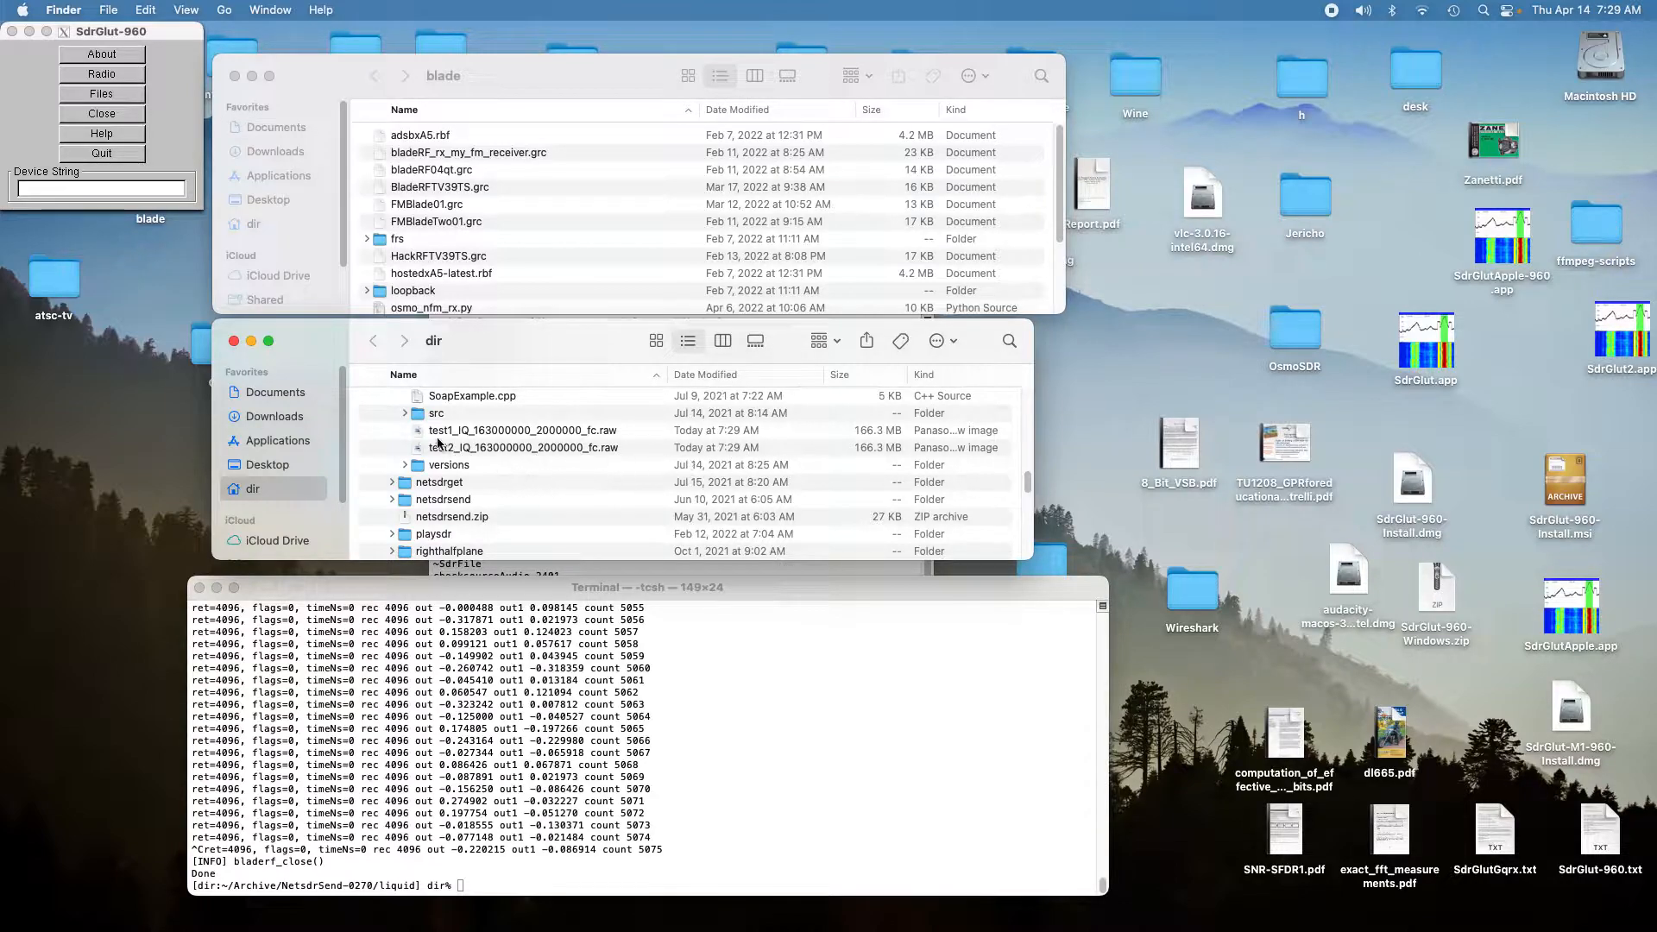
pyautogui.click(522, 430)
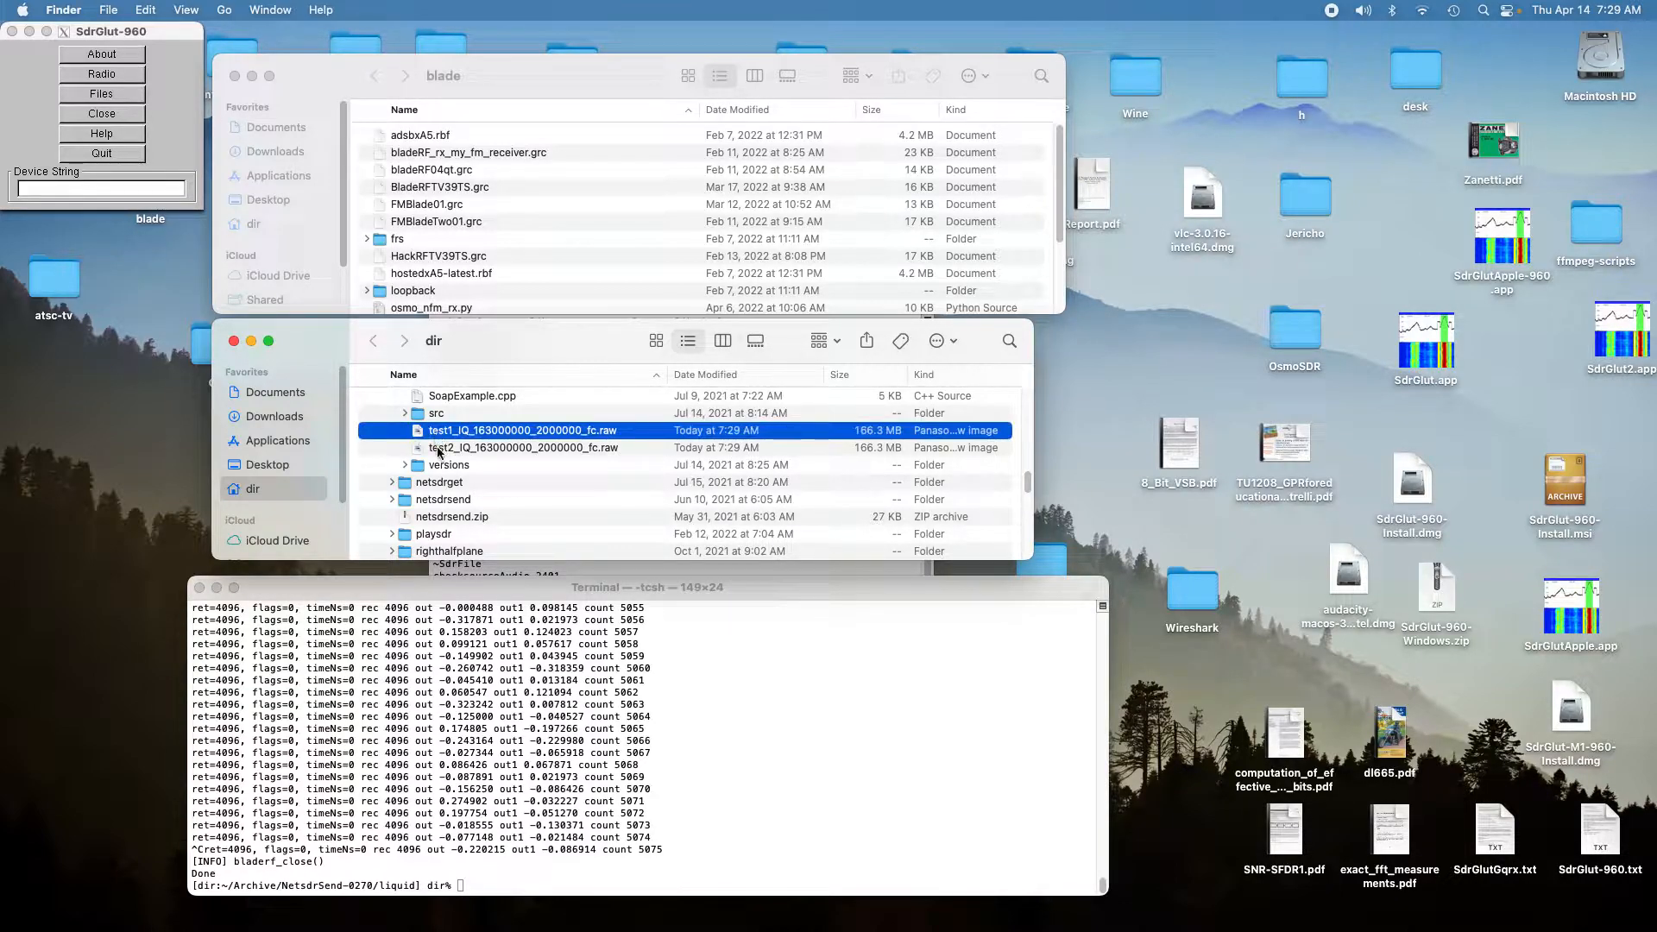
pyautogui.click(522, 430)
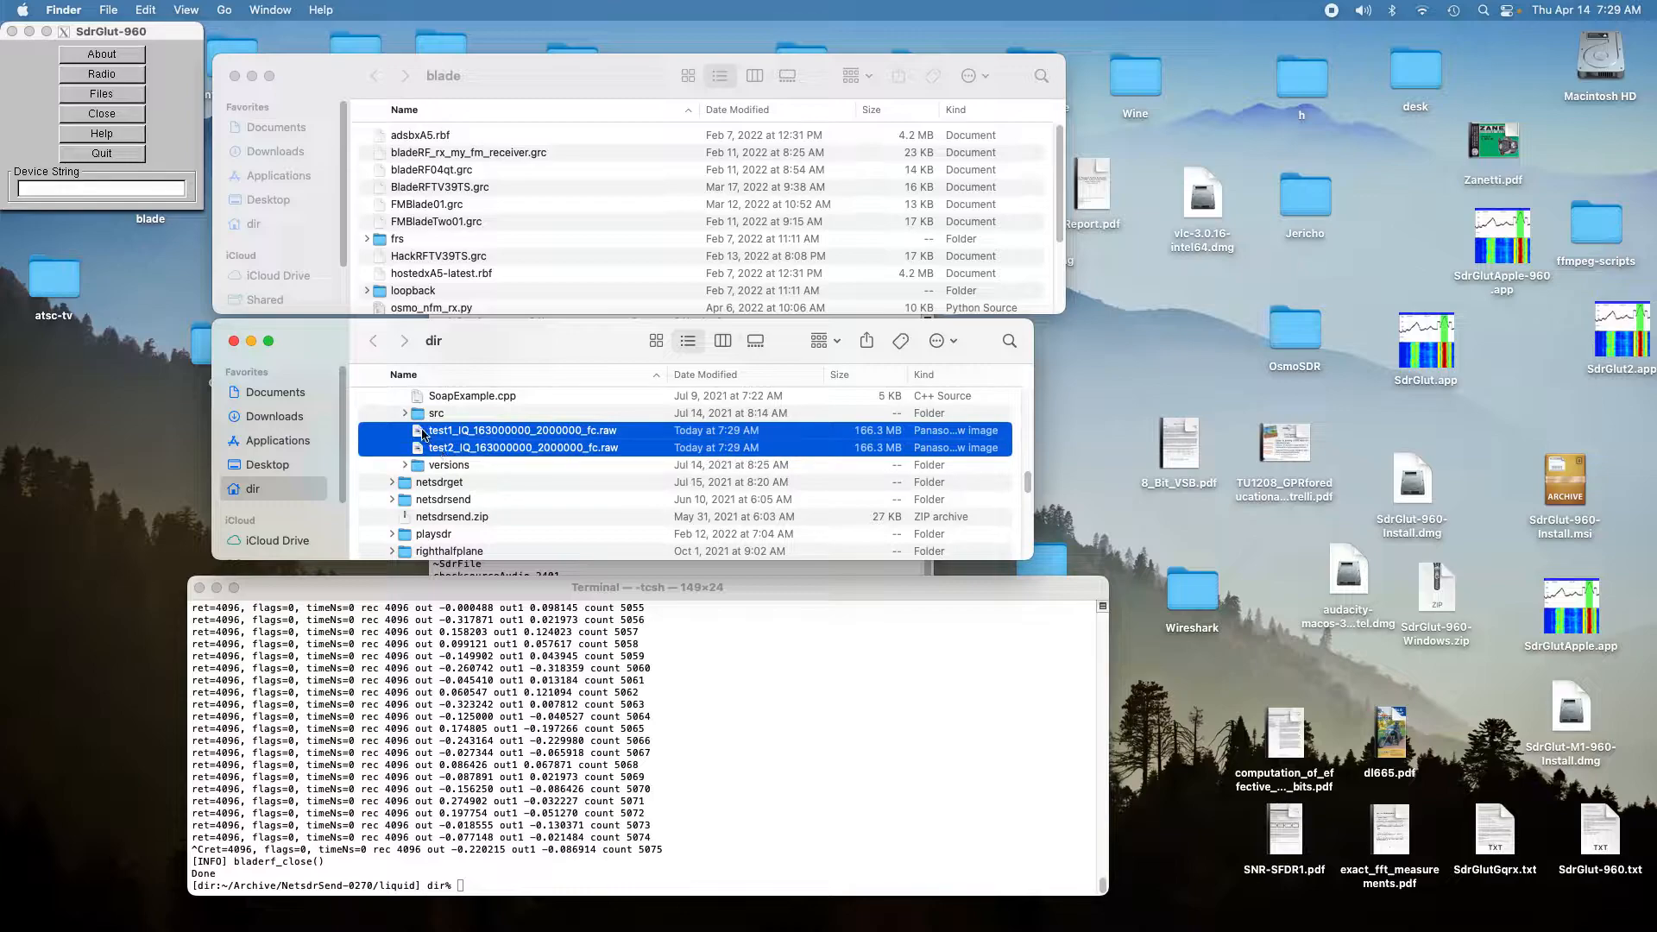
pyautogui.moveTo(522, 430); pyautogui.dragTo(93, 444)
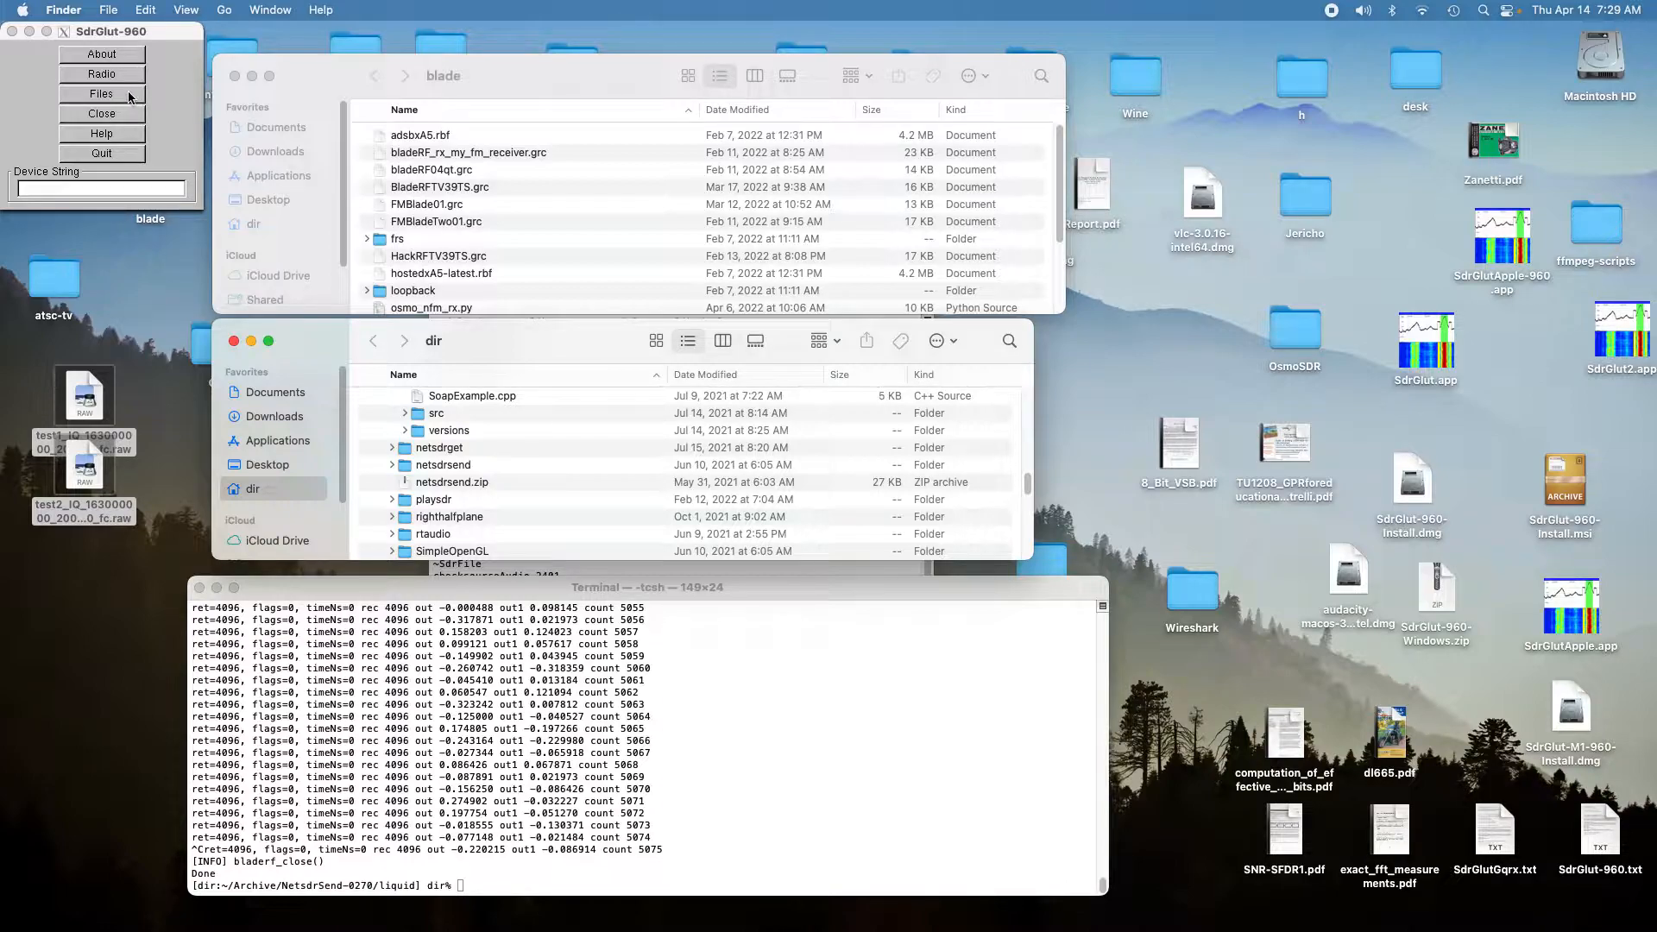
# Load test1_IQ_163000000_2000000_fc.raw as an I/Q file, showing spectrum and waterfall near 163.0 MHz.
pyautogui.click(102, 94)
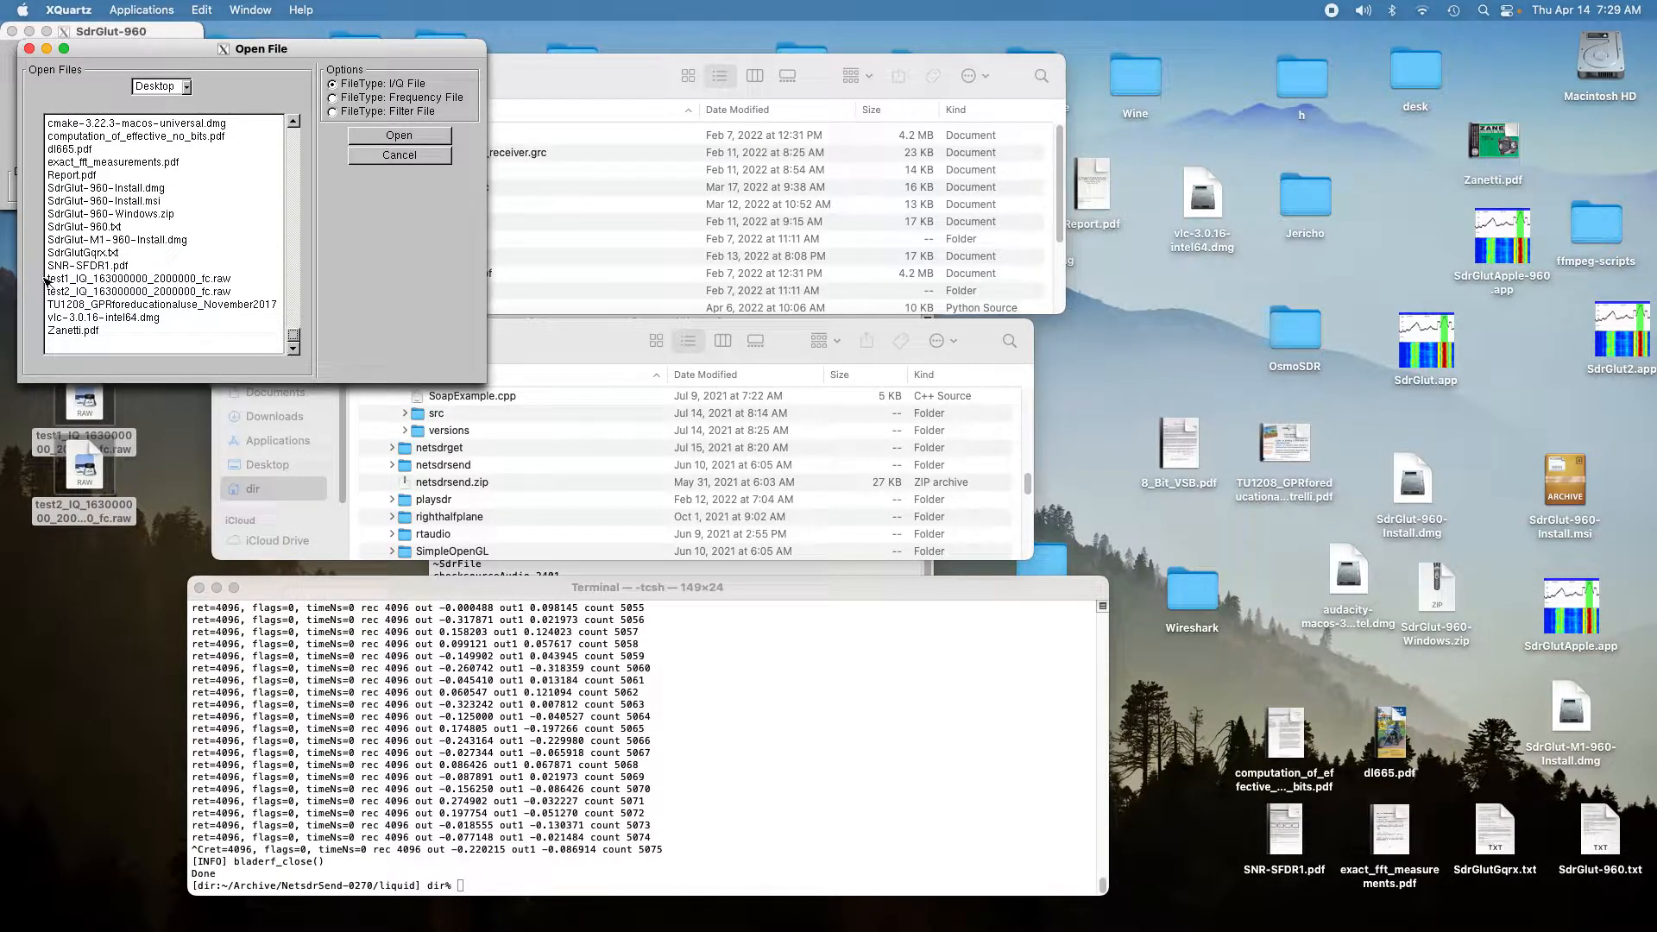
pyautogui.click(141, 278)
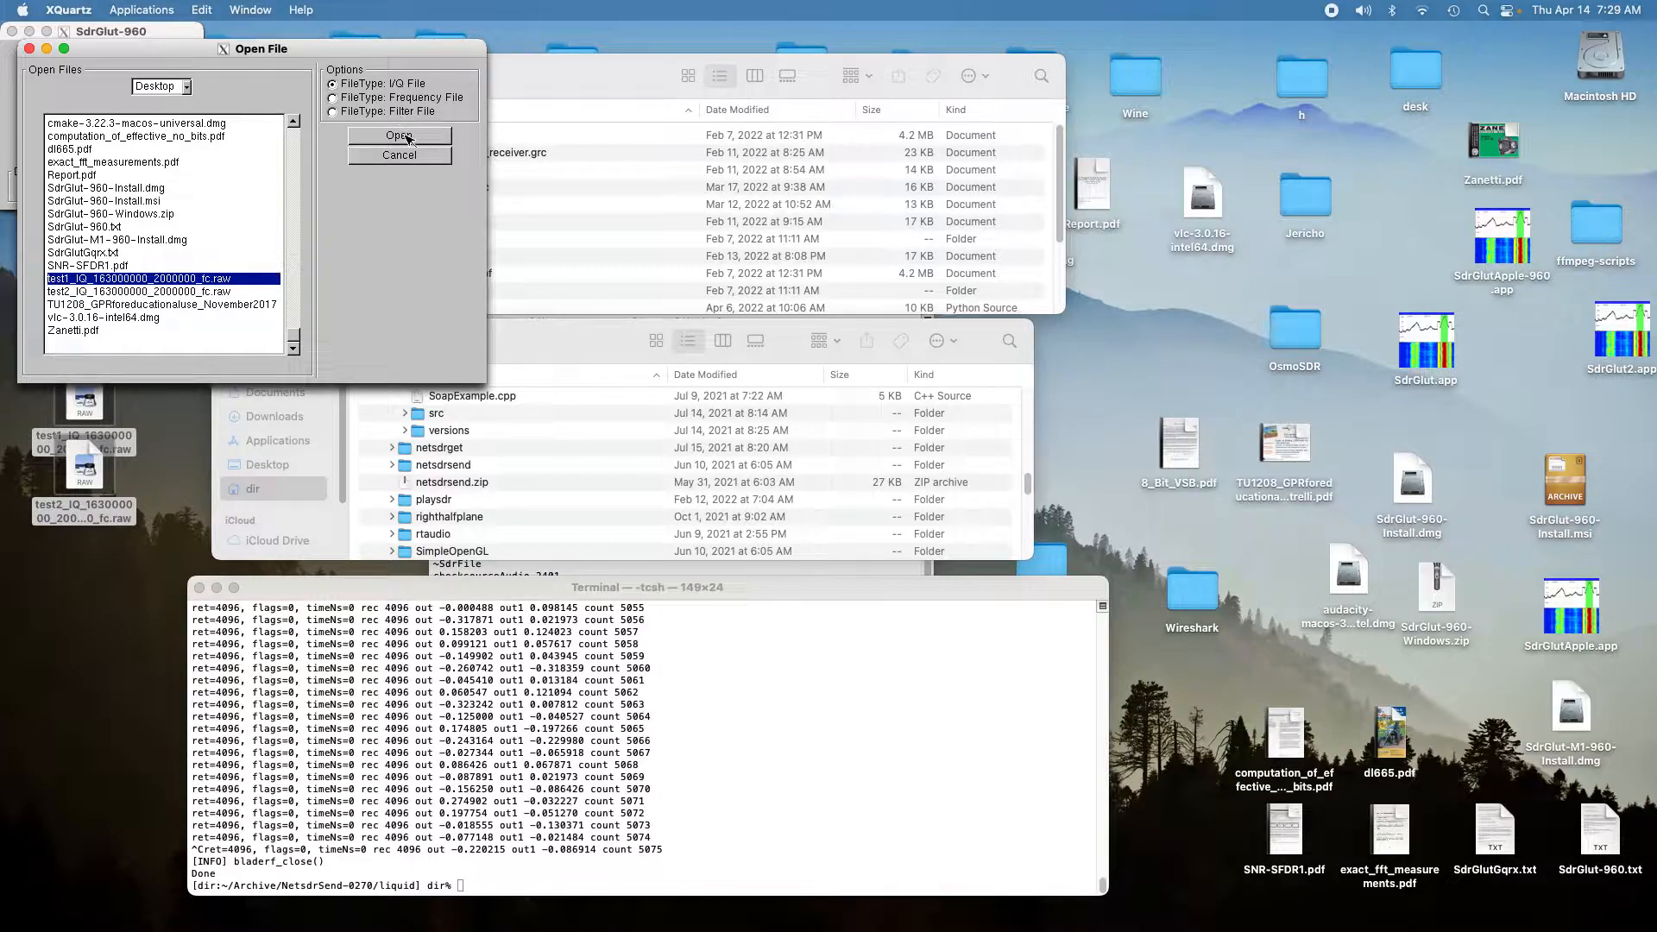
pyautogui.click(399, 135)
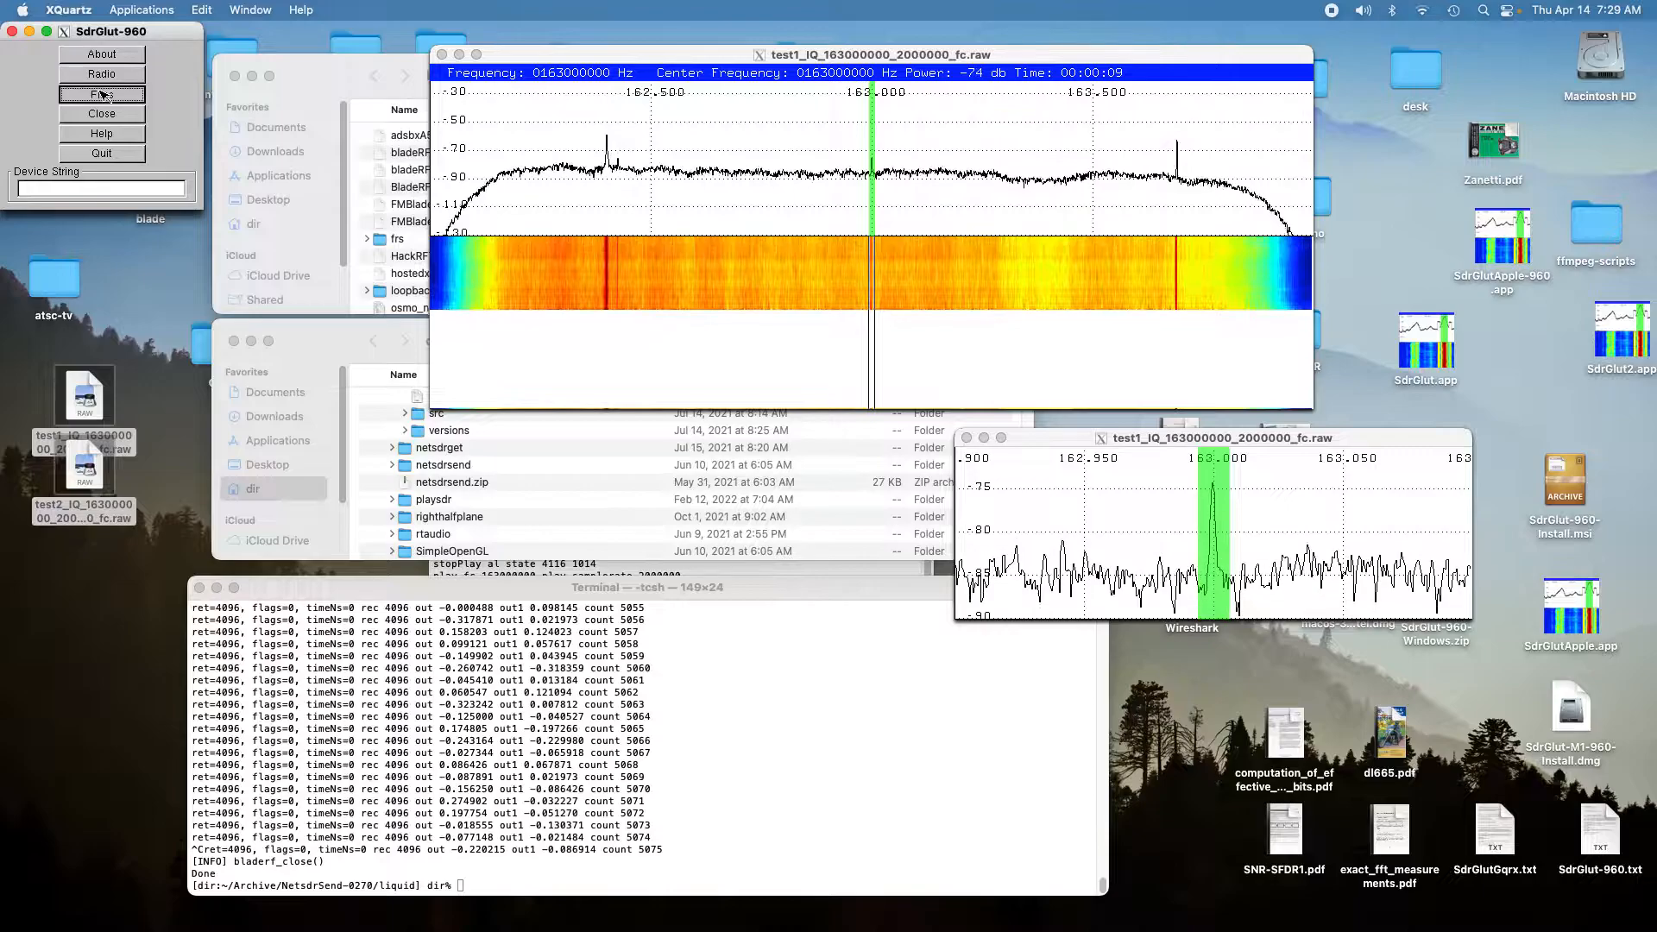
# Load test2_IQ_163000000_2000000_fc.raw as a second I/Q file beside the test1 windows.
pyautogui.click(102, 94)
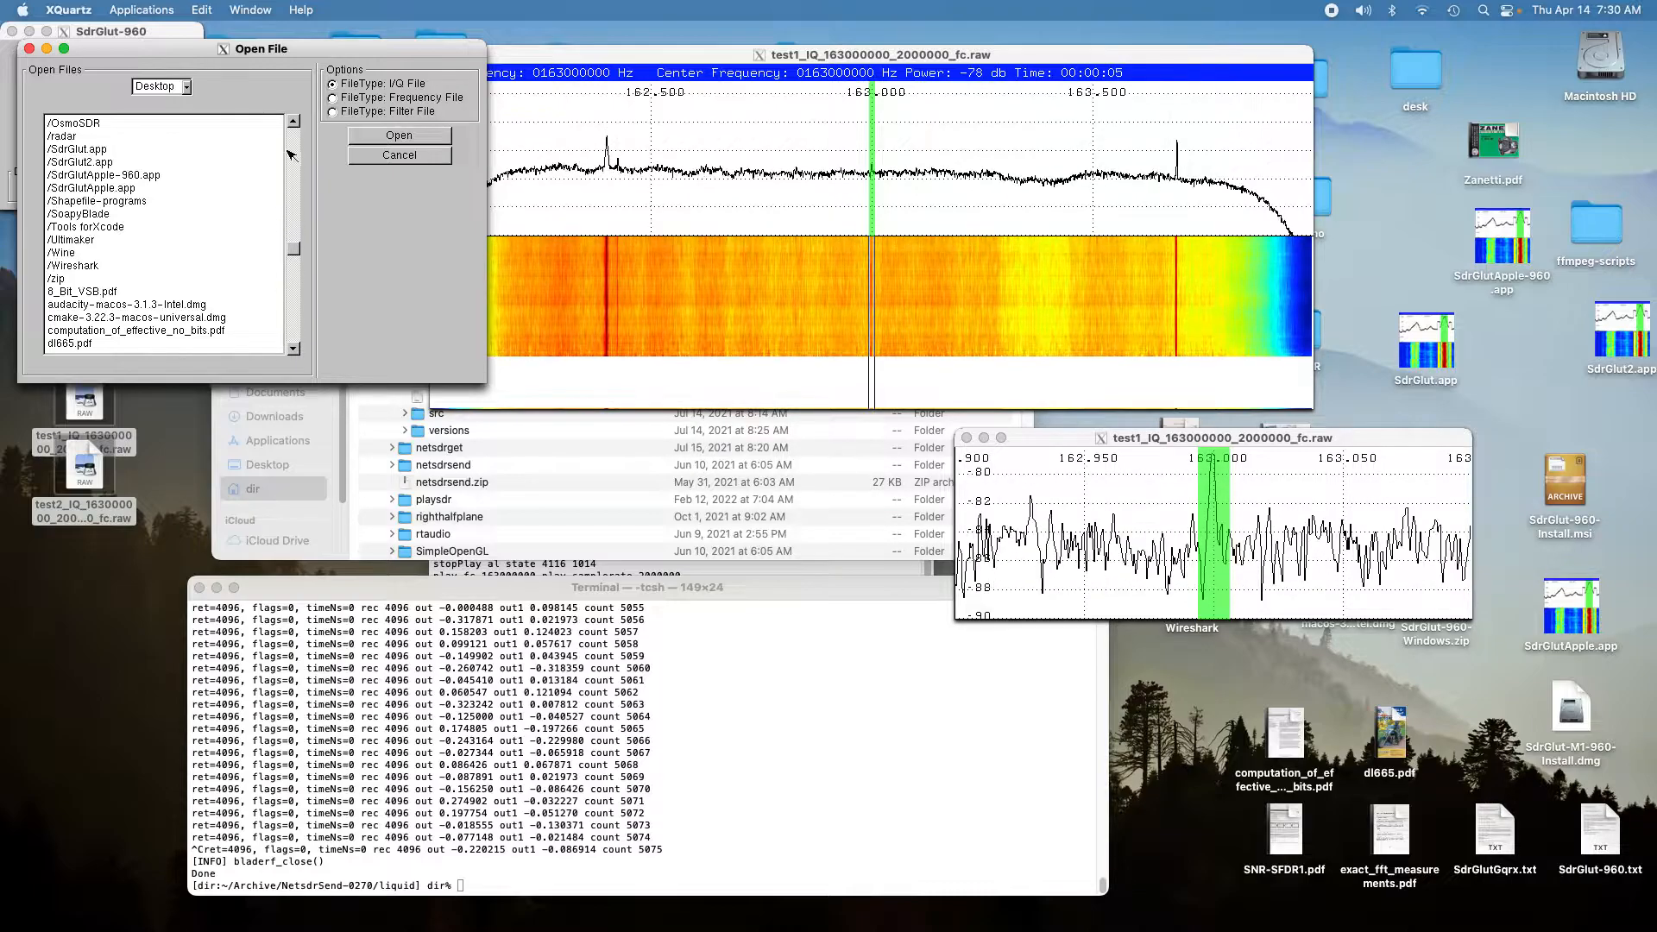
pyautogui.scroll(-3)
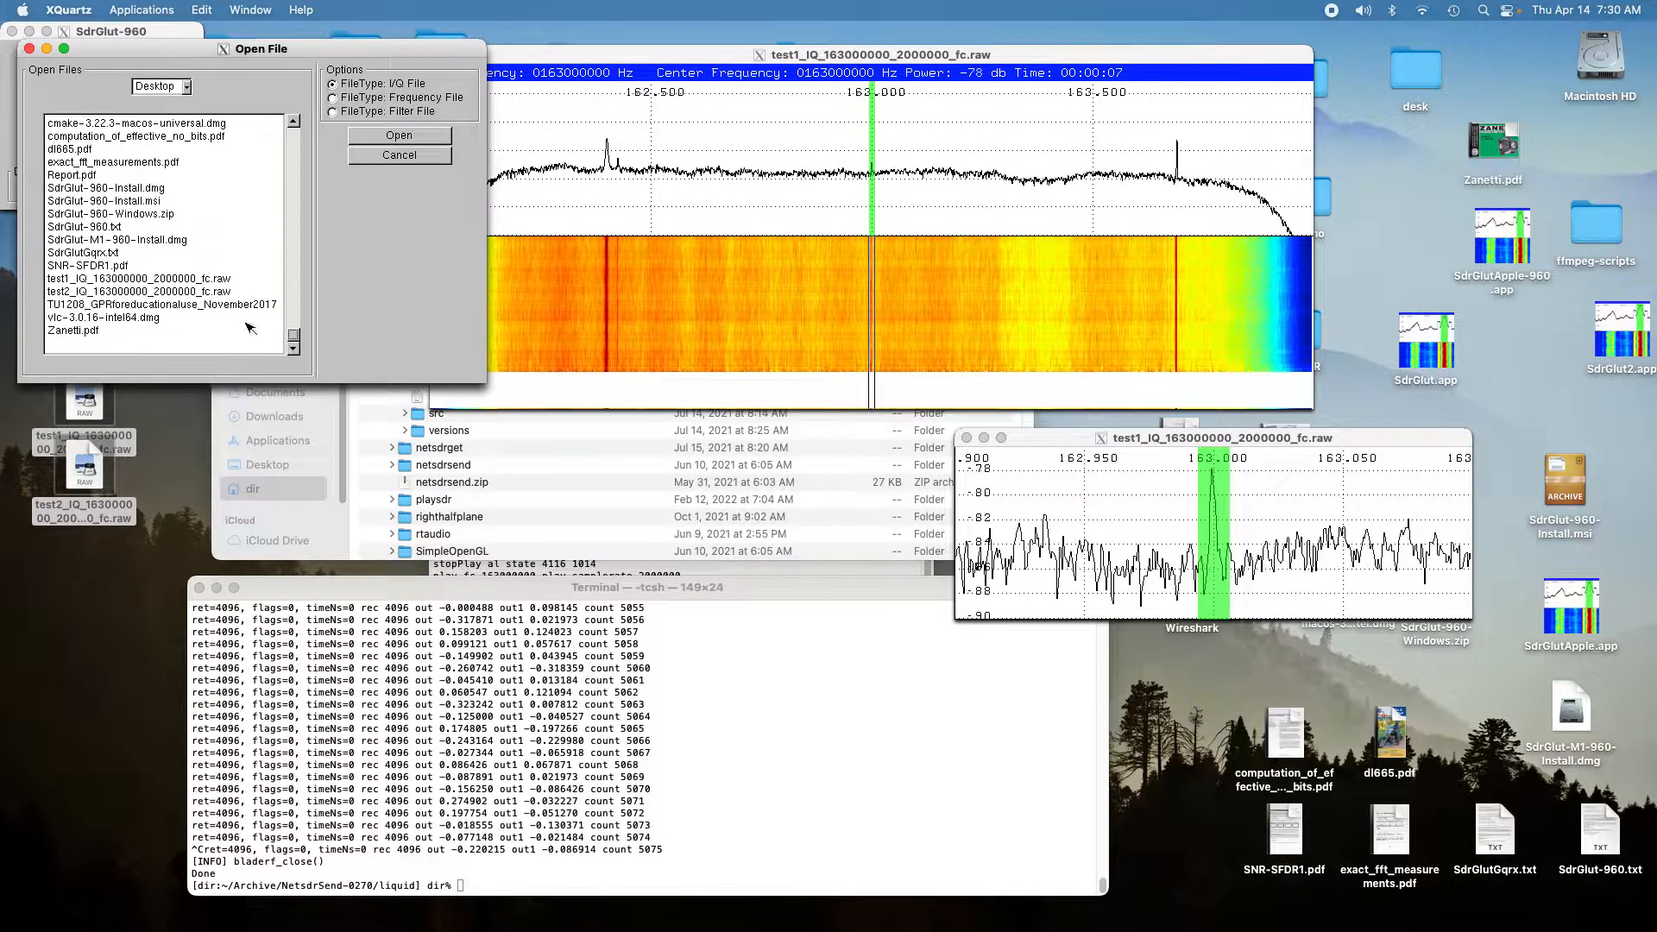
pyautogui.click(137, 292)
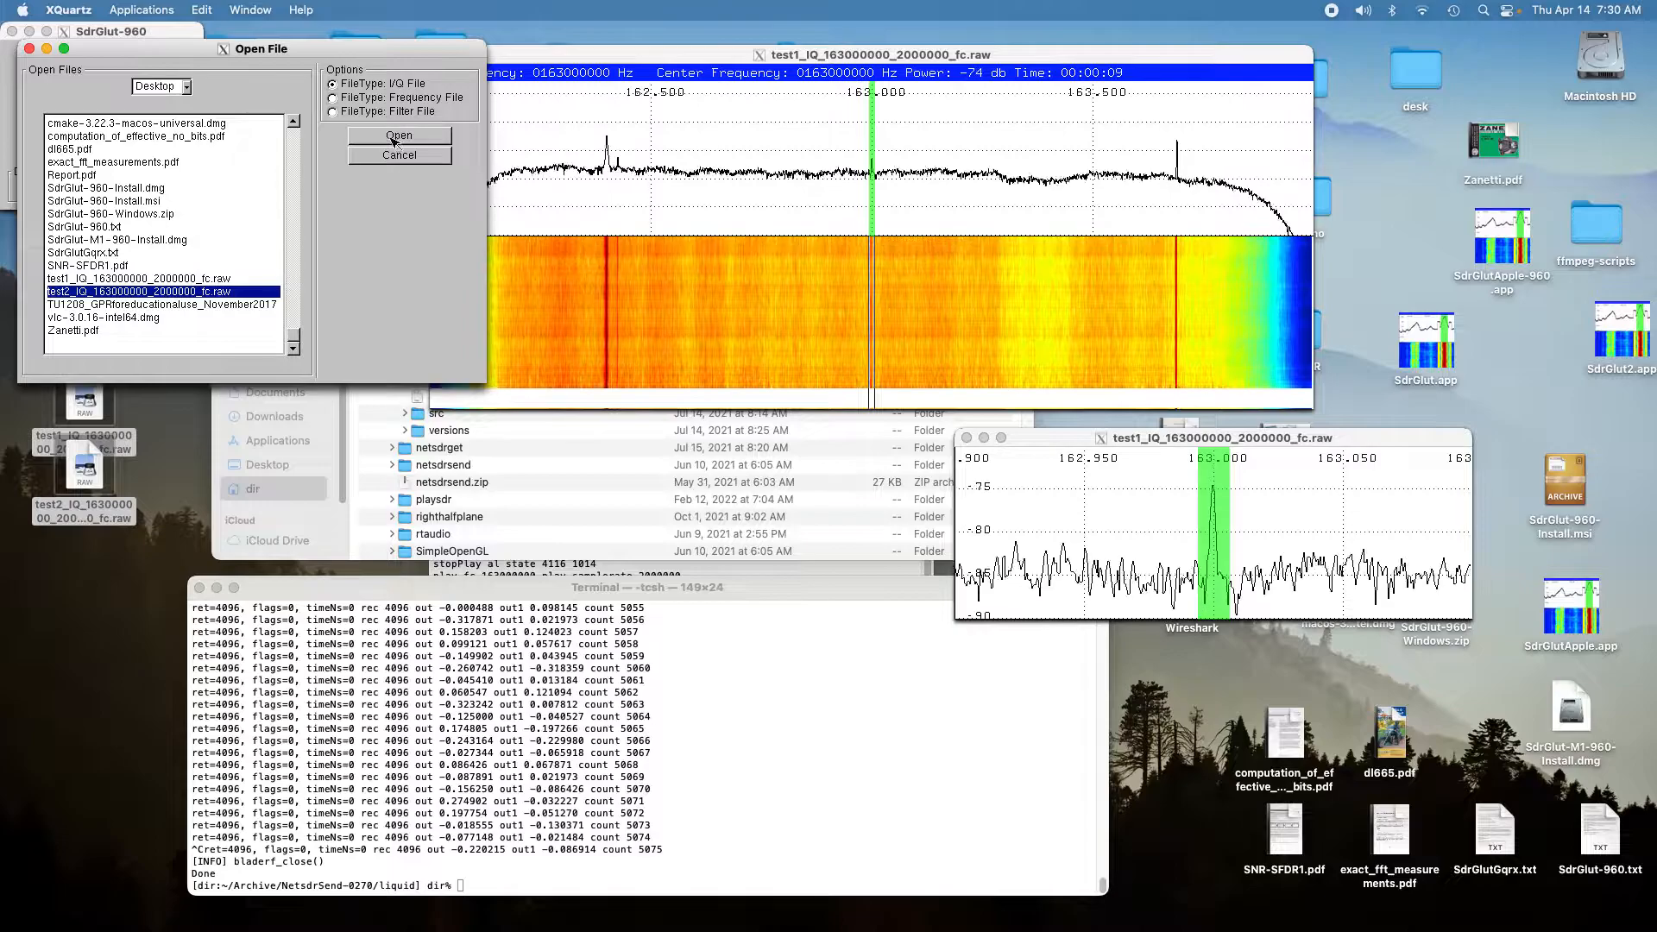
pyautogui.click(399, 136)
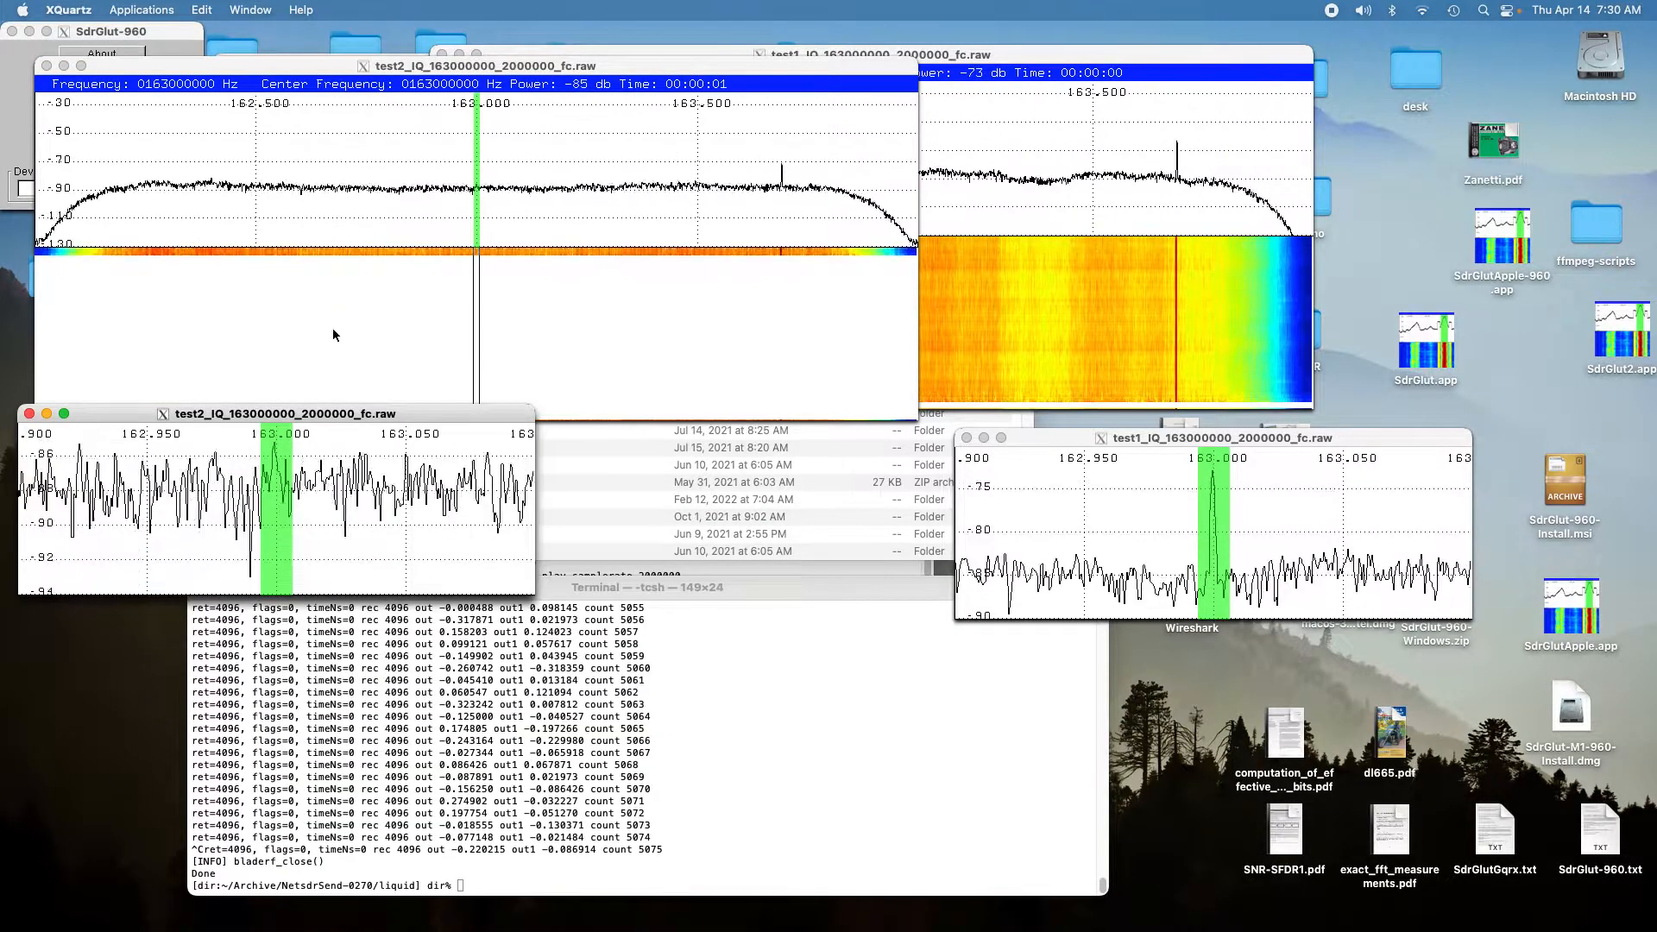